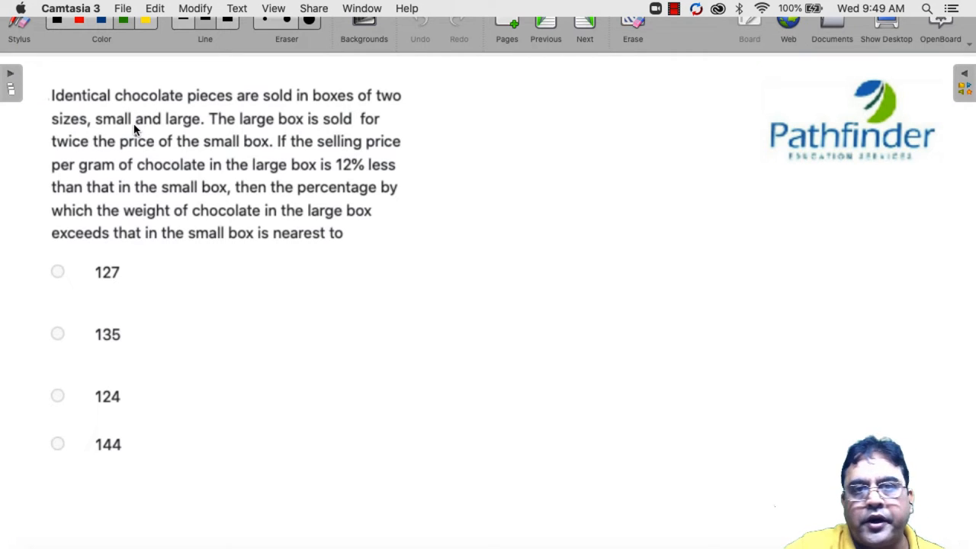
{"action": "mouse_move", "coordinate": [76, 122]}
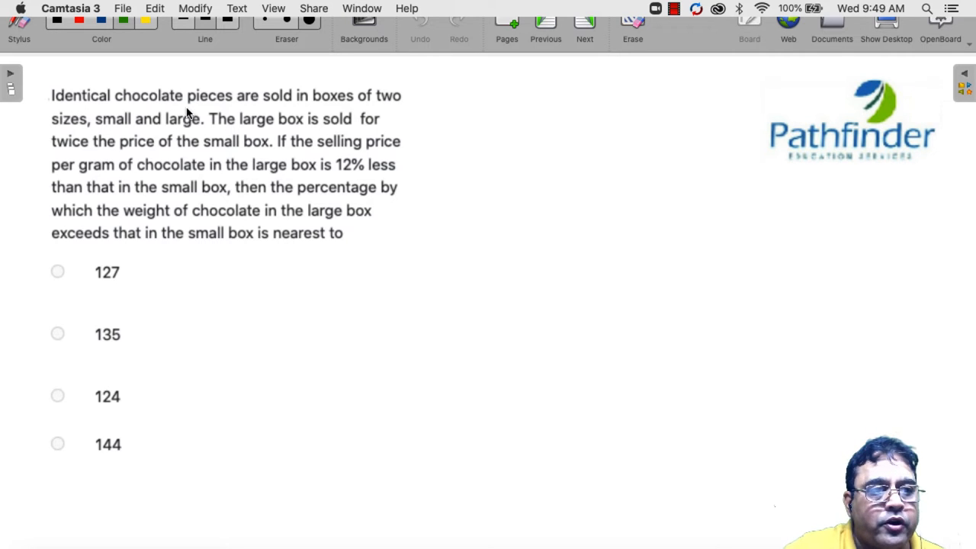
{"action": "mouse_move", "coordinate": [110, 130]}
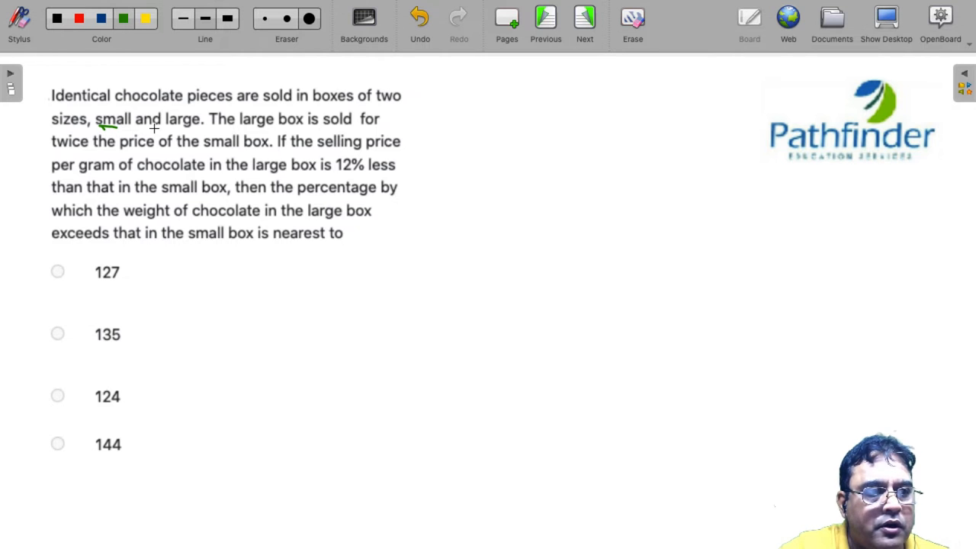
- Underline 'small' and another key phrase in green, then start the solution beside the question
{"action": "left_click_drag", "start_coordinate": [156, 131], "coordinate": [192, 131]}
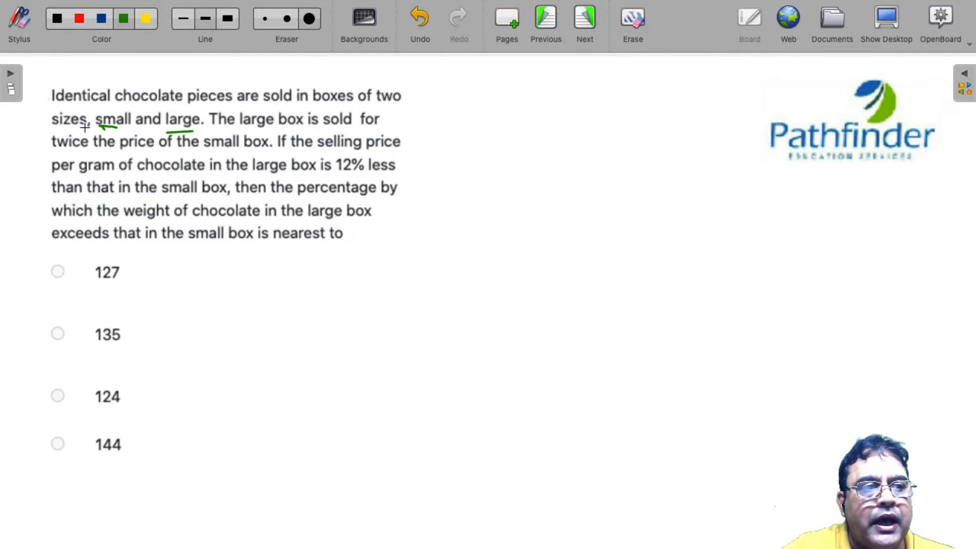
{"action": "left_click_drag", "start_coordinate": [52, 156], "coordinate": [174, 156]}
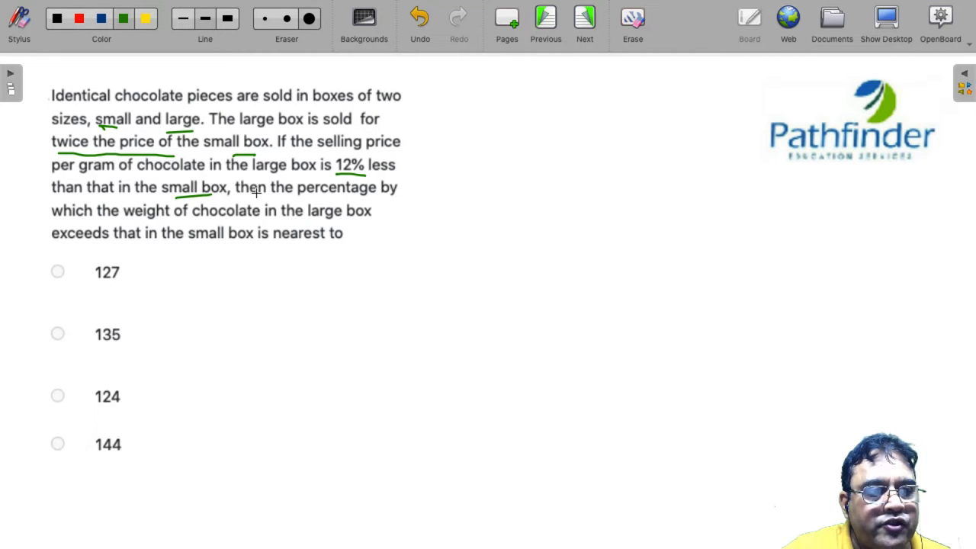
{"action": "mouse_move", "coordinate": [217, 227]}
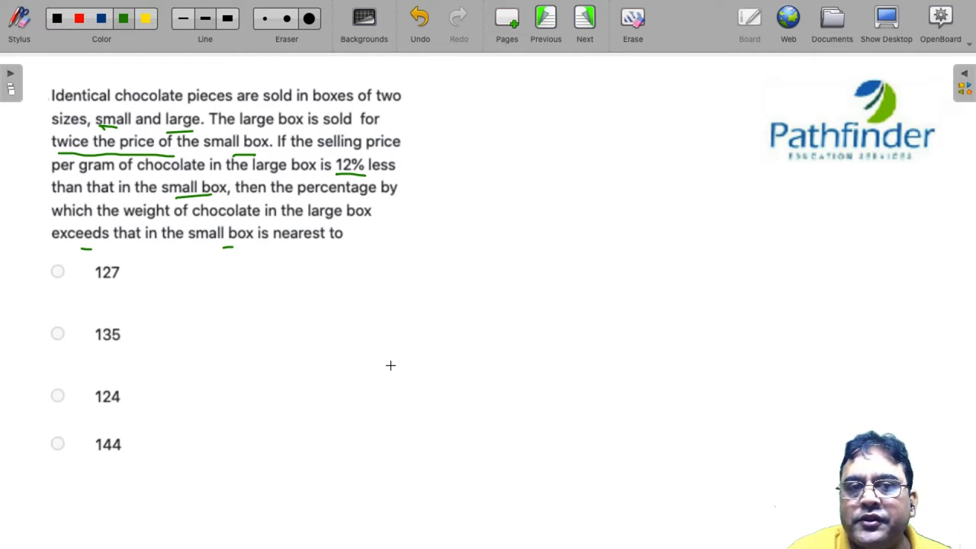
{"action": "mouse_move", "coordinate": [426, 285]}
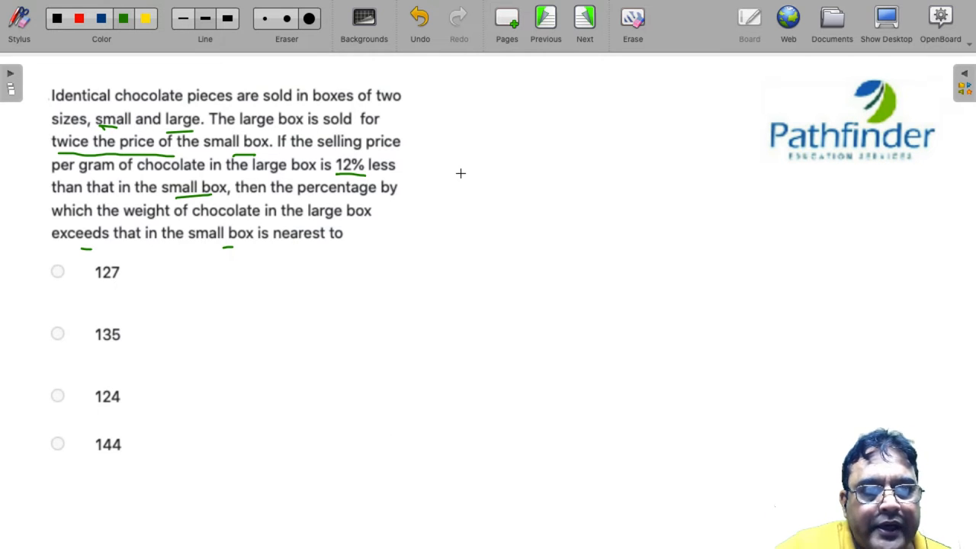
{"action": "left_click_drag", "start_coordinate": [458, 176], "coordinate": [494, 177]}
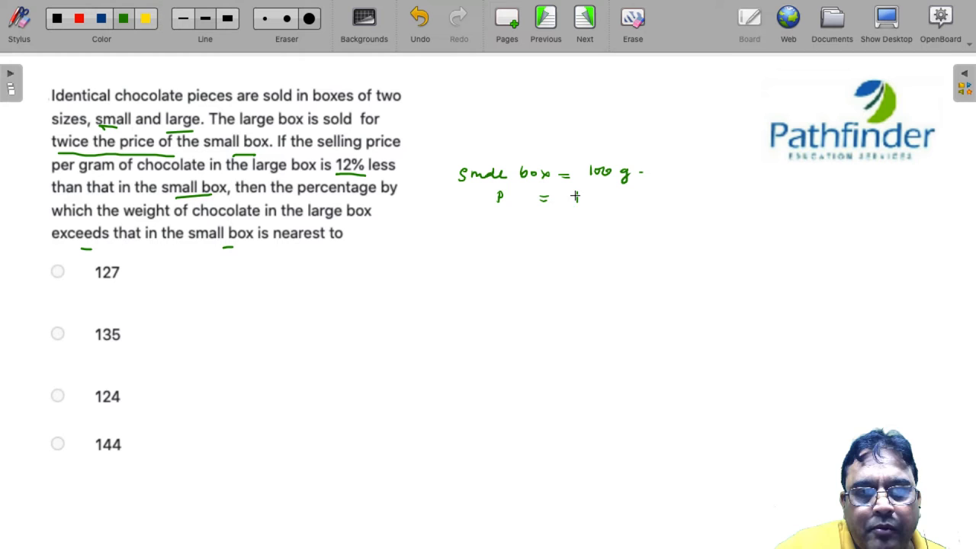
- Handwrite the small box as 100 g at Re 1/g, costing Re 100
{"action": "type", "text": "Re 1/g."}
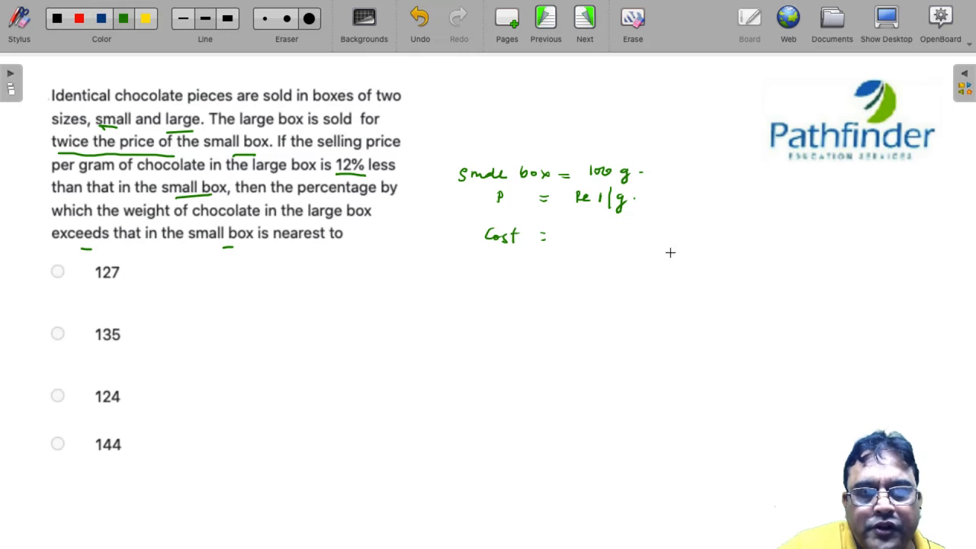
{"action": "type", "text": "4"}
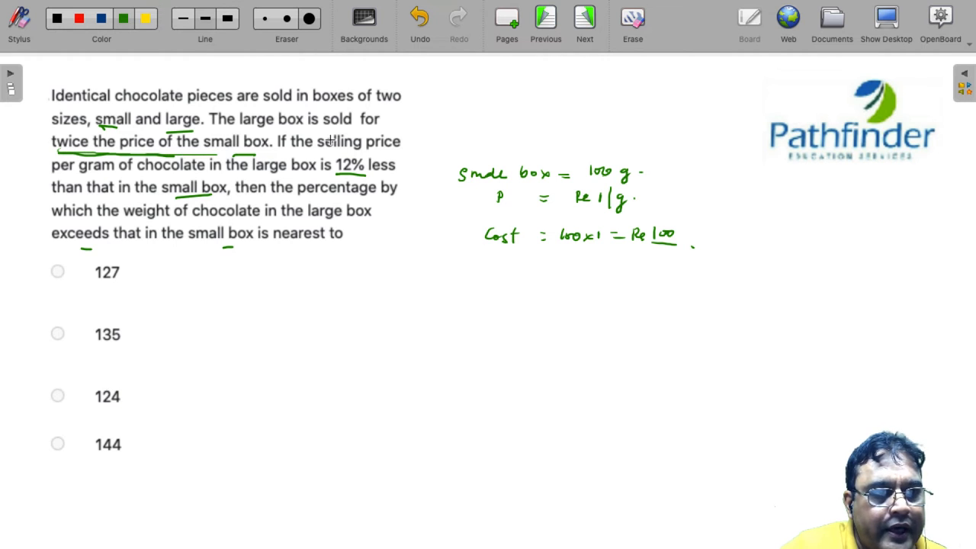
{"action": "mouse_move", "coordinate": [372, 234]}
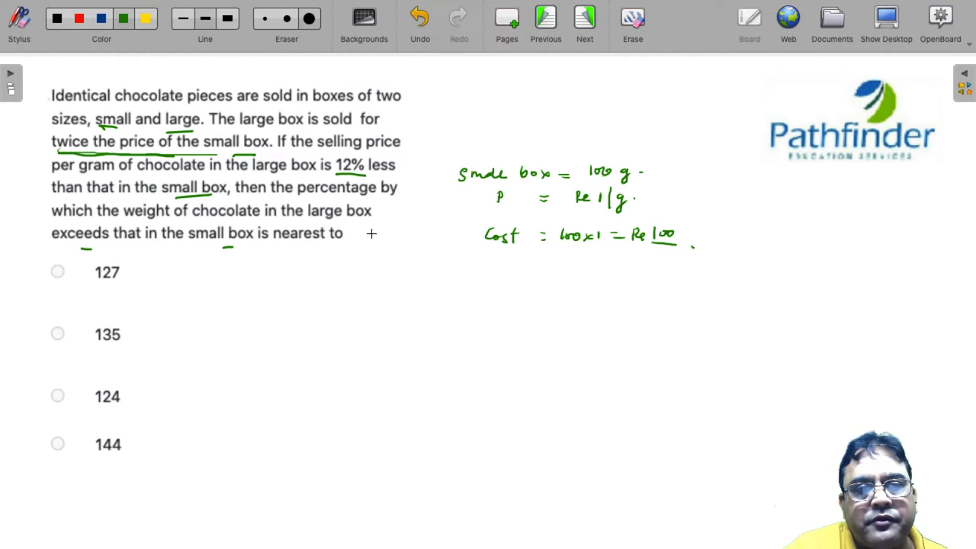
{"action": "mouse_move", "coordinate": [439, 277]}
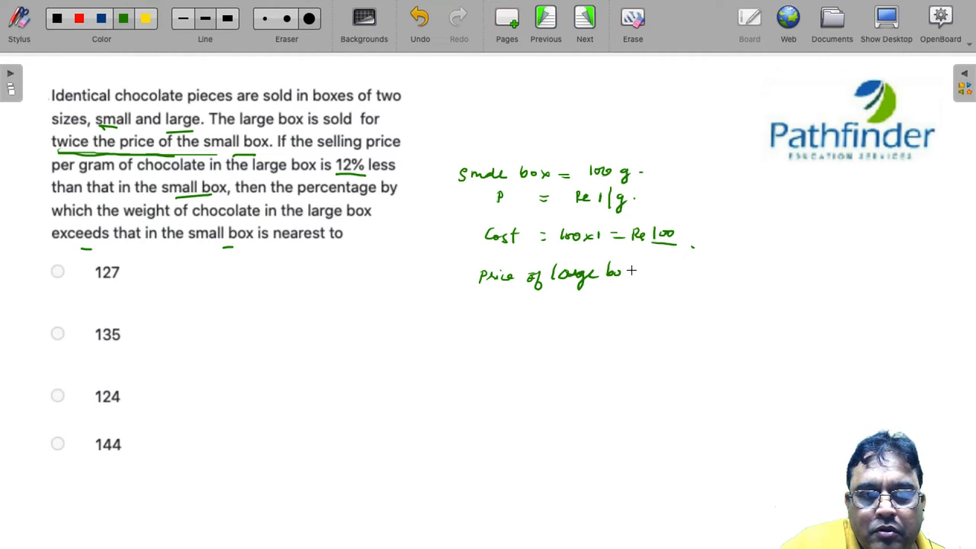
- Write 'Price of large box = Rs 200' under the small box cost line
{"action": "type", "text": "= Rs"}
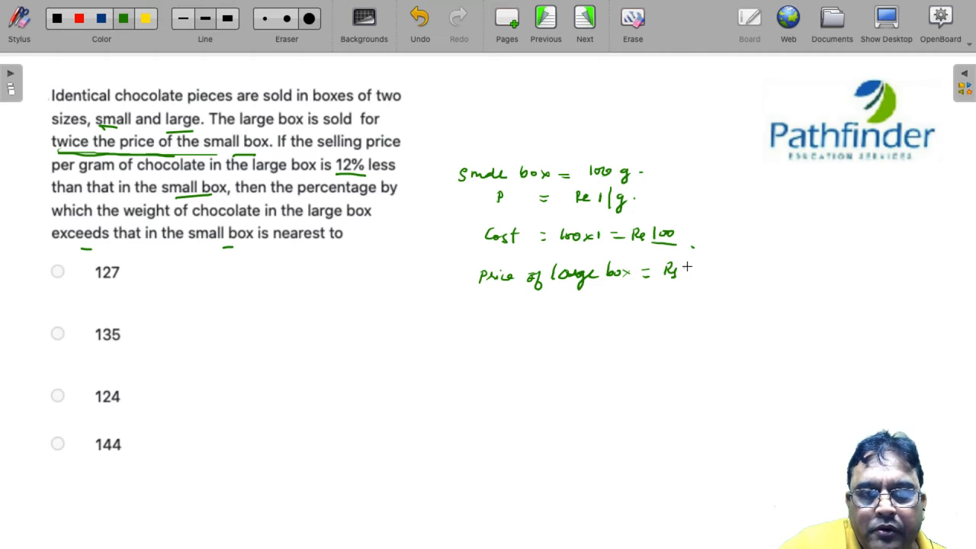
{"action": "type", "text": "200"}
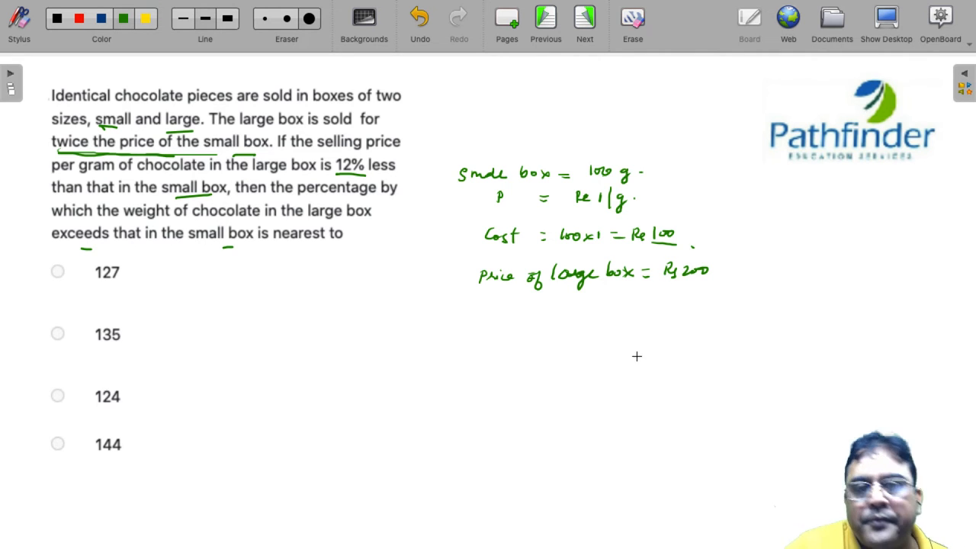
{"action": "mouse_move", "coordinate": [507, 323]}
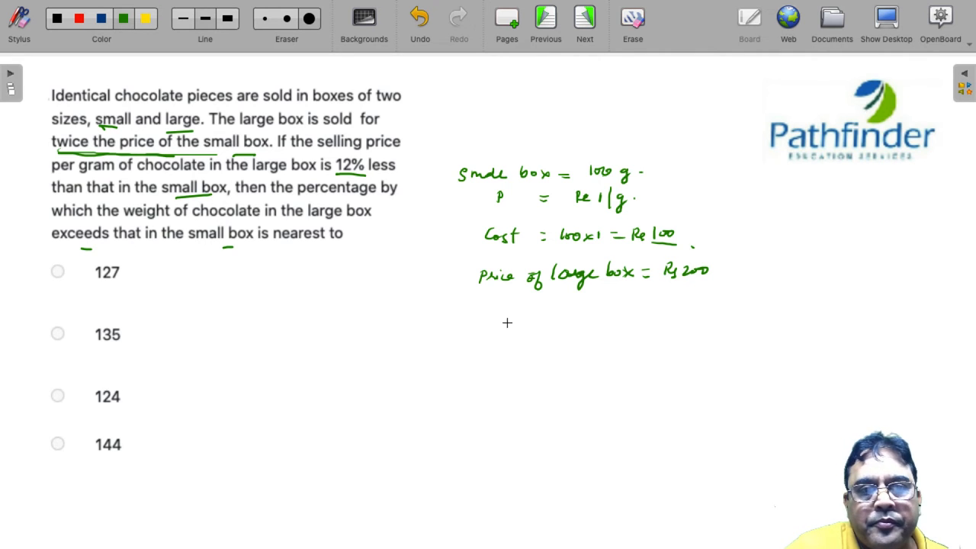
{"action": "mouse_move", "coordinate": [792, 273]}
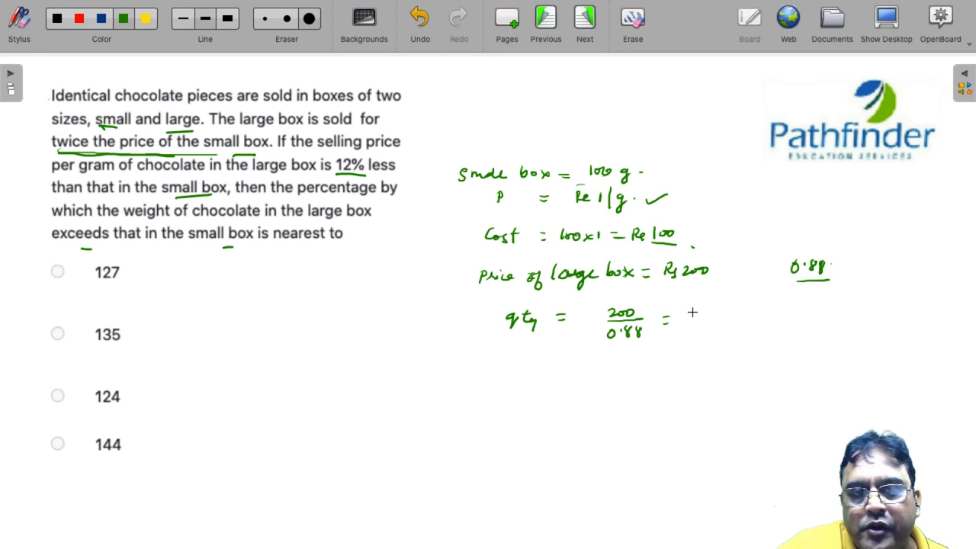
- Write the large box quantity as 200/0.88 = 227.27 g
{"action": "type", "text": "127.2"}
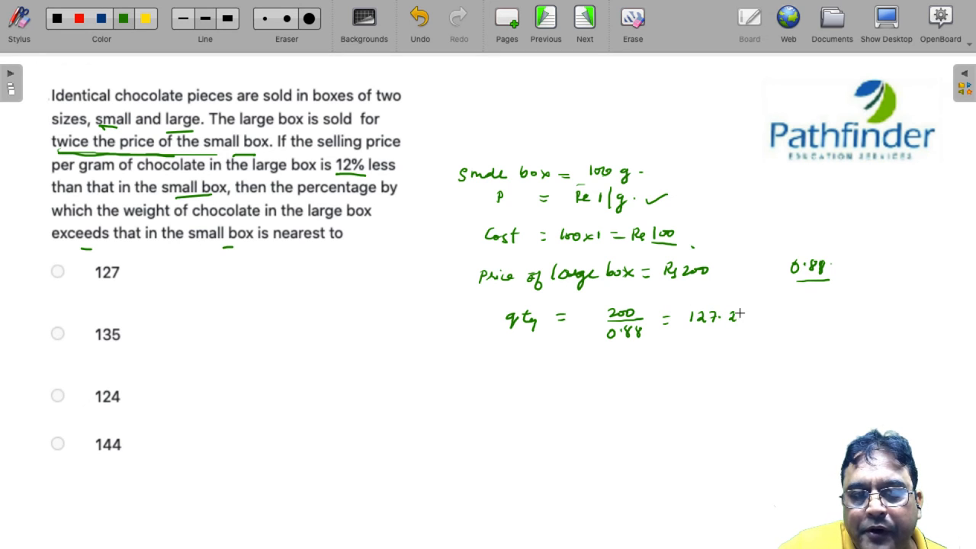
{"action": "type", "text": "27.27 g."}
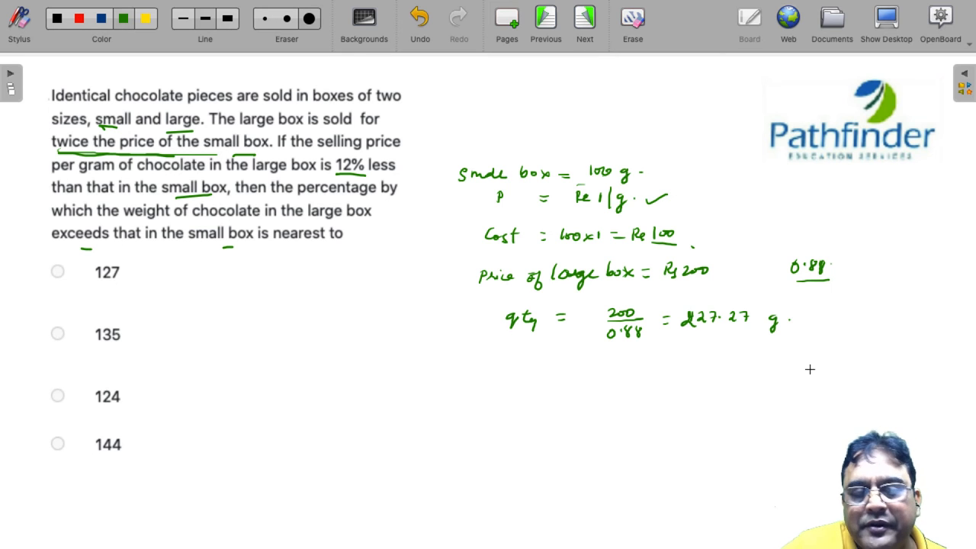
{"action": "mouse_move", "coordinate": [755, 375]}
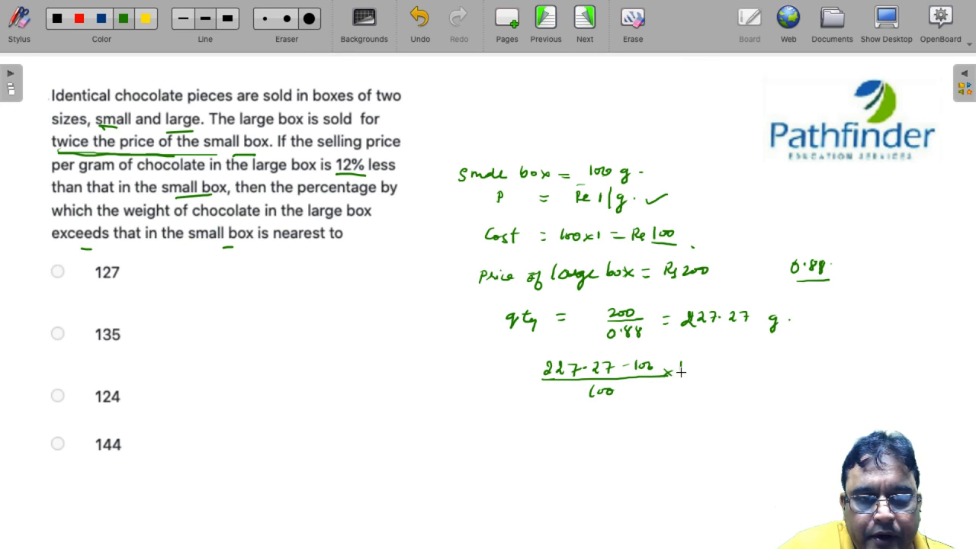
- Write the fraction (227.27 − 100)/100 × 100 for the percentage increase
{"action": "type", "text": "100"}
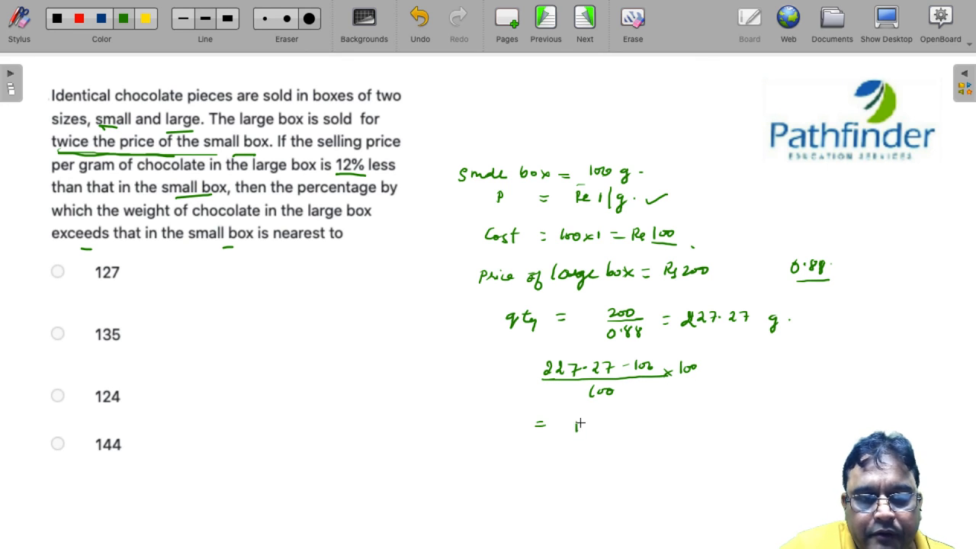